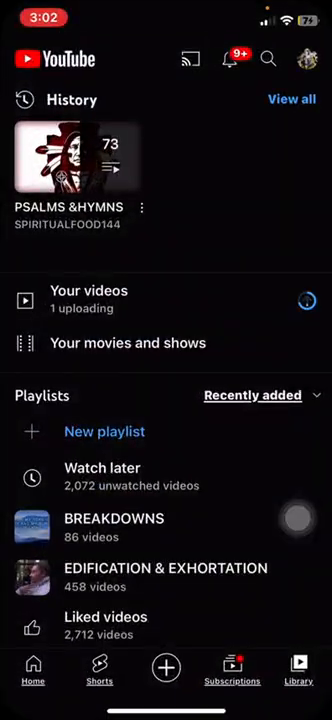
Browse the uploaded videos, library and notes lists
left_click(89, 297)
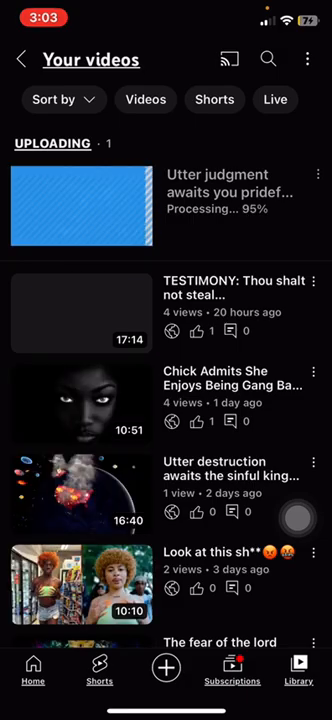
left_click(18, 59)
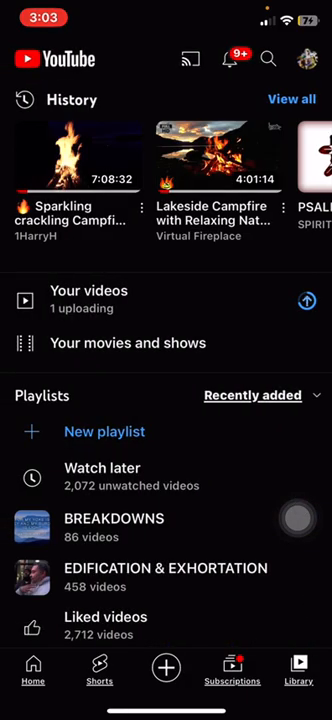
left_click(90, 300)
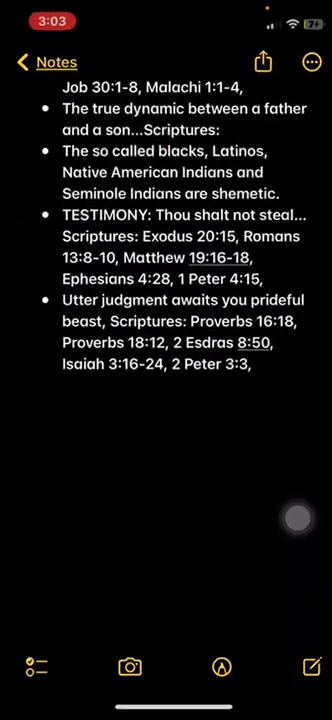
scroll("down", 3)
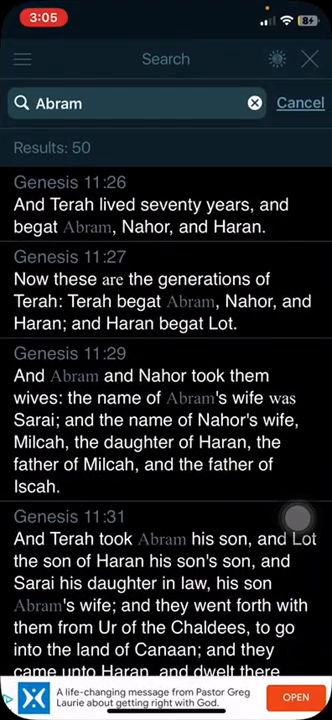
Close the Abram search and open a Genesis chapter from the table of contents
left_click(300, 103)
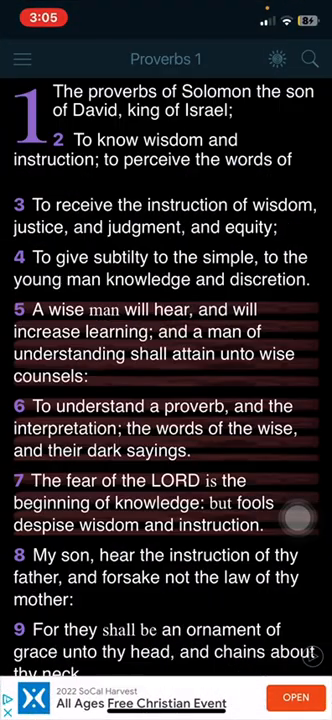
left_click(22, 59)
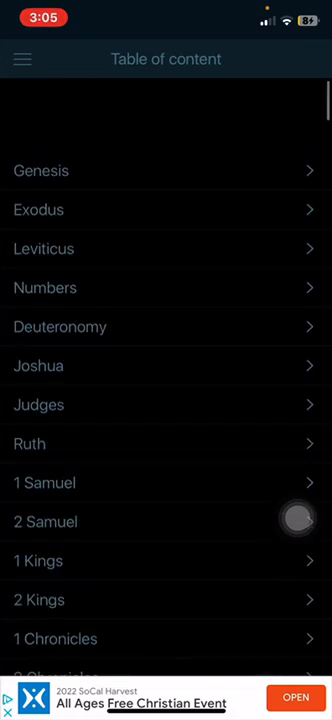
left_click(40, 170)
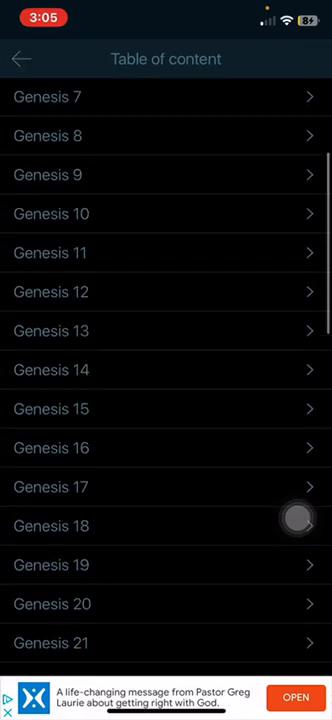
left_click(51, 213)
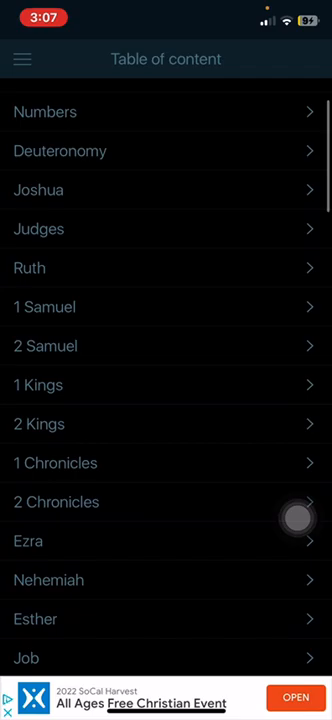
scroll("down", 3)
type("(Revelation 3:9)")
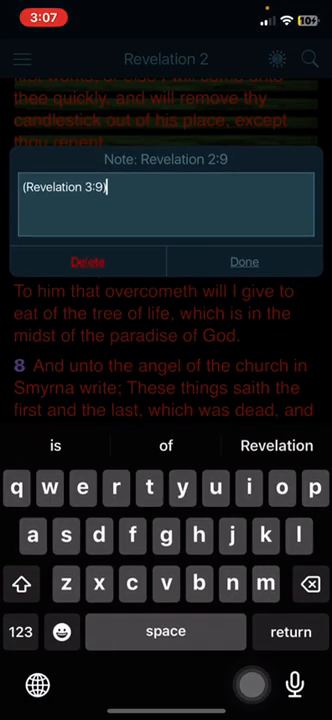
Save the Revelation 2:9 cross-reference note with Done
left_click(244, 262)
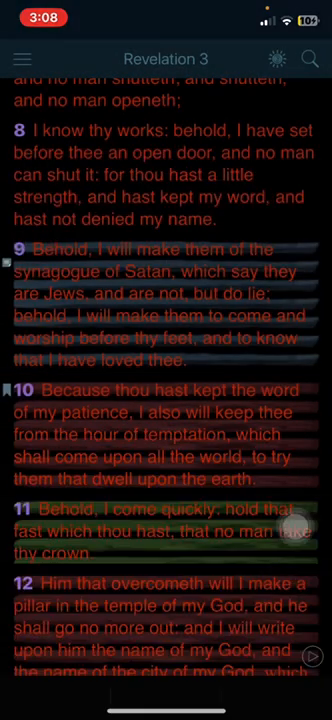
Choose Table of content from the navigation side menu
left_click(22, 58)
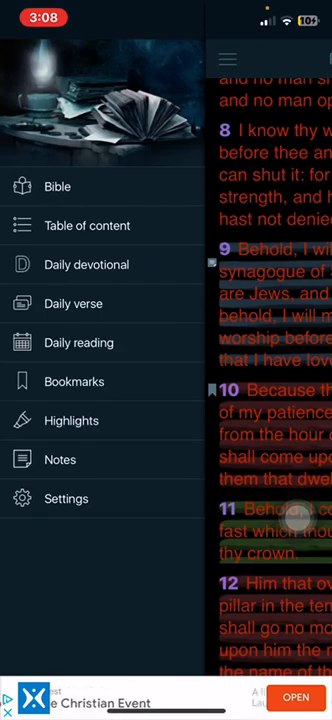
scroll("up", 3)
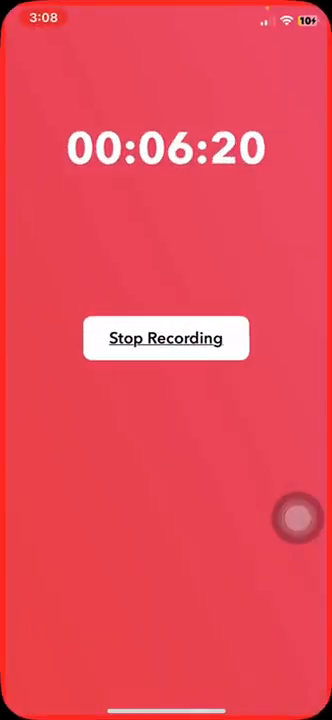
left_click(166, 338)
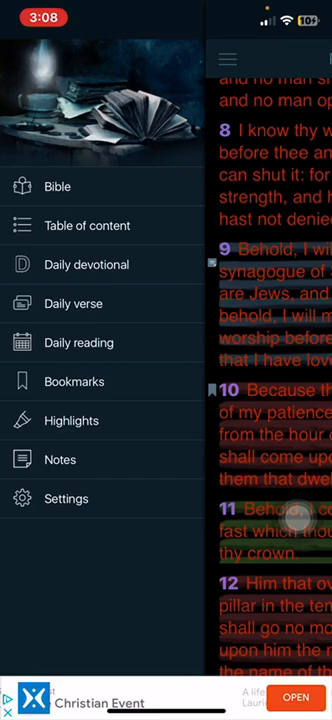
left_click(86, 225)
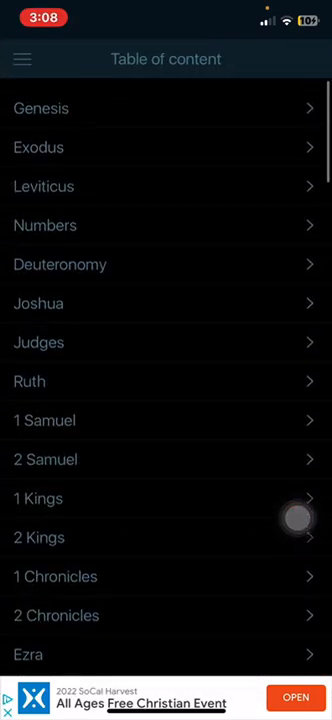
Open Genesis chapter 10 and scroll through its verses
left_click(40, 108)
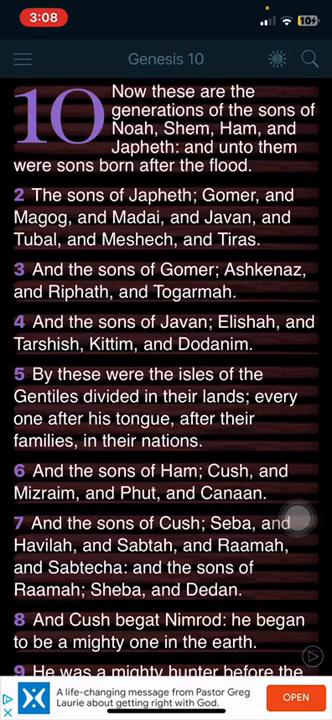
scroll("up", 3)
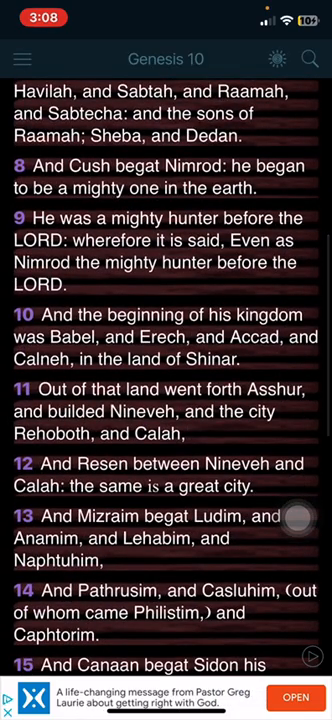
scroll("down", 3)
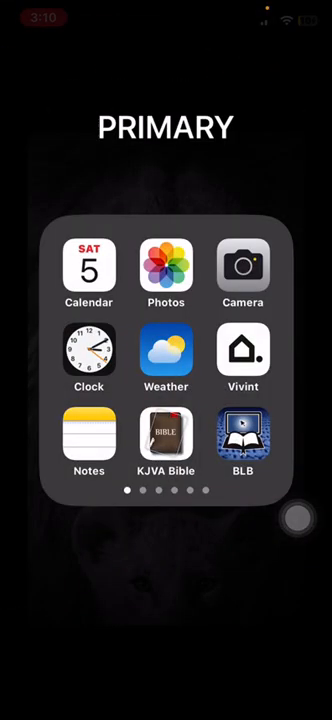
scroll("left", 3)
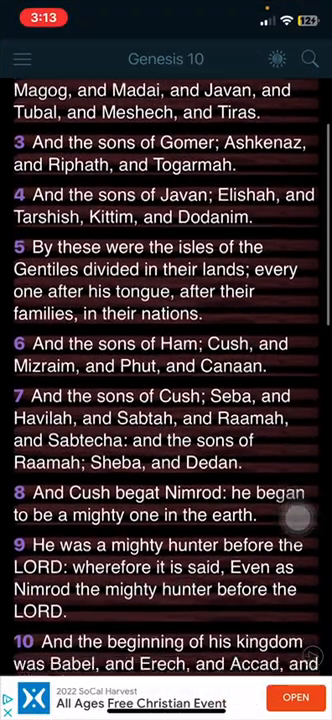
Scroll Genesis 10 to show verses 5 through 13
scroll("down", 3)
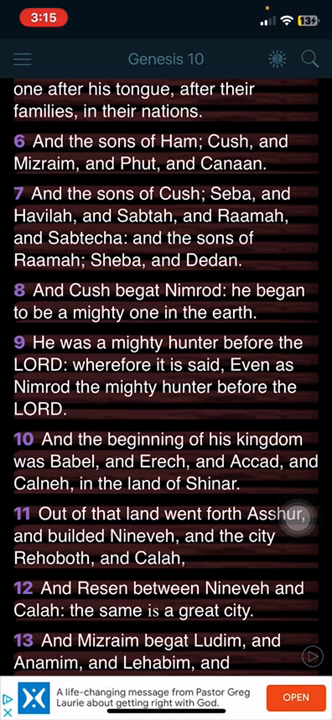
Scroll Genesis 10 on to verses 7 through 14
scroll("down", 3)
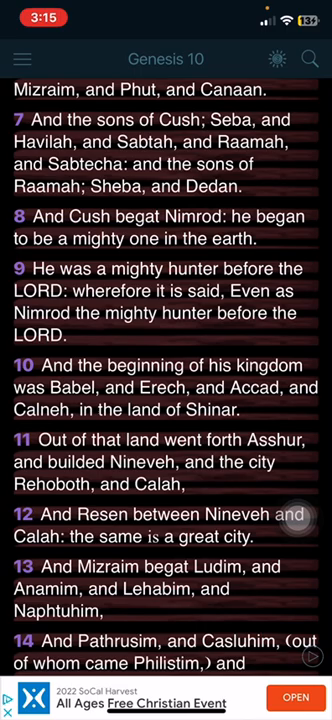
Scroll Genesis 10 down to verse 17 on Canaan's descendants
scroll("down", 3)
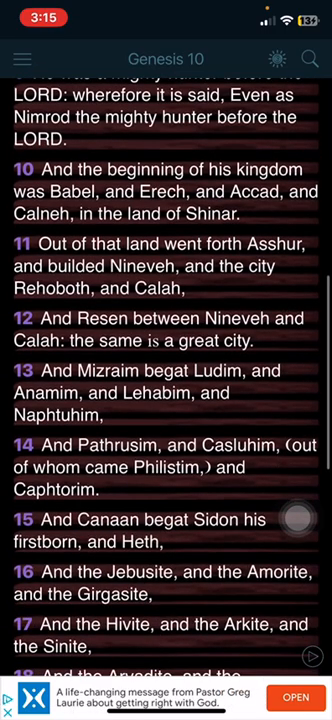
scroll("down", 3)
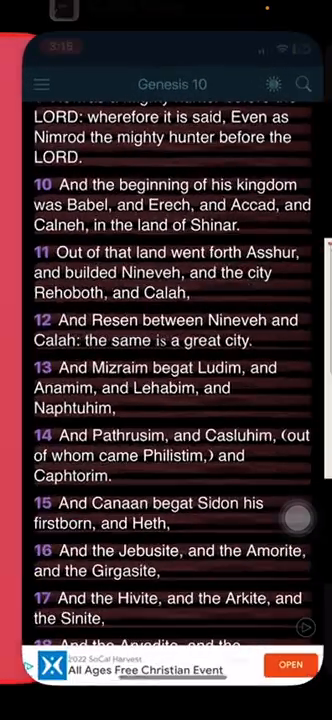
Scroll Genesis 10 ahead to verses 20–26 on Shem's line through Joktan
scroll("down", 3)
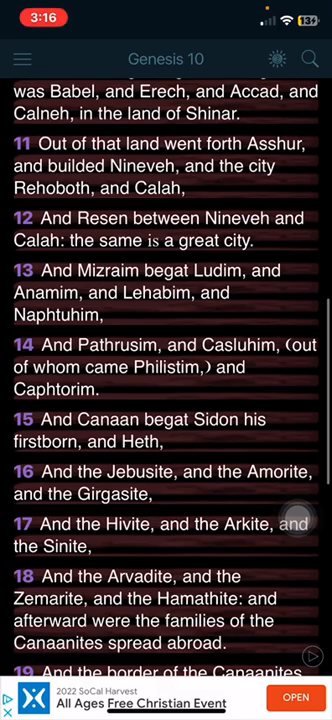
scroll("down", 3)
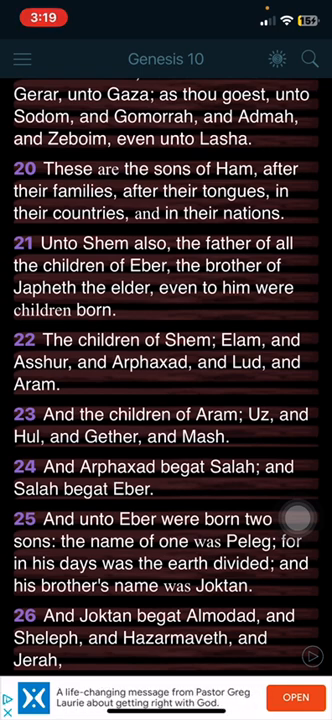
scroll("down", 3)
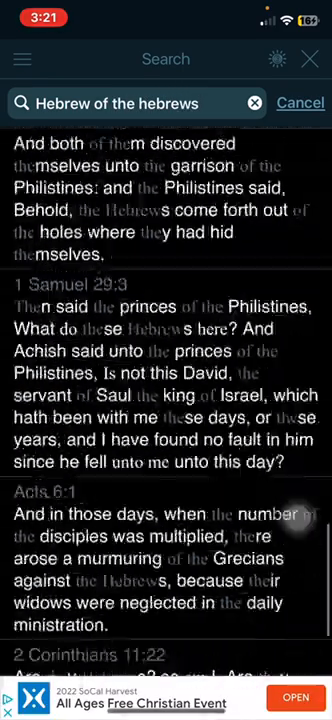
Scroll through the 'Hebrew of the hebrews' search results
scroll("down", 3)
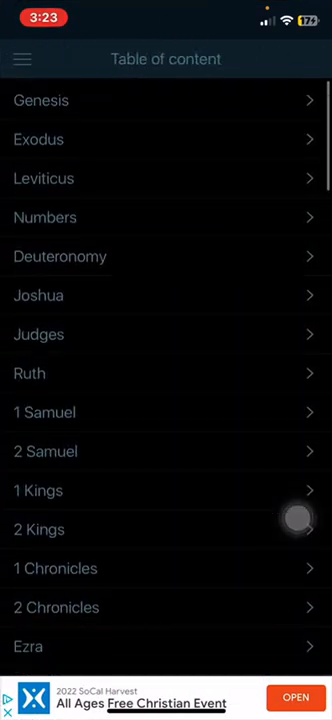
Open Genesis 10 and scroll to verses 20–27 on Eber and Peleg
left_click(41, 100)
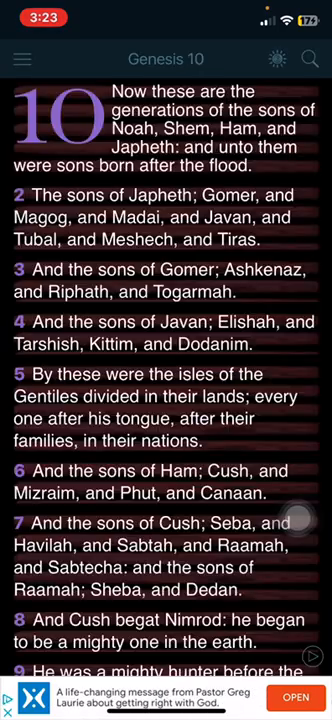
scroll("down", 3)
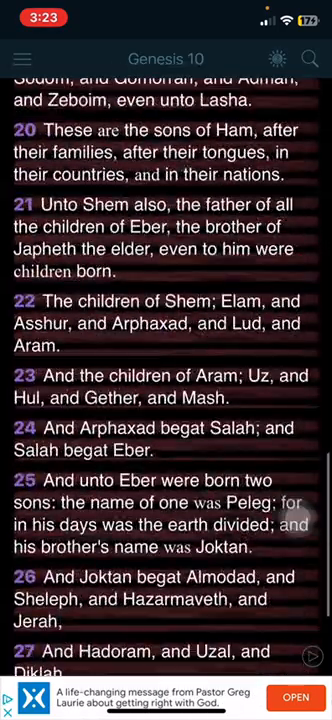
scroll("down", 3)
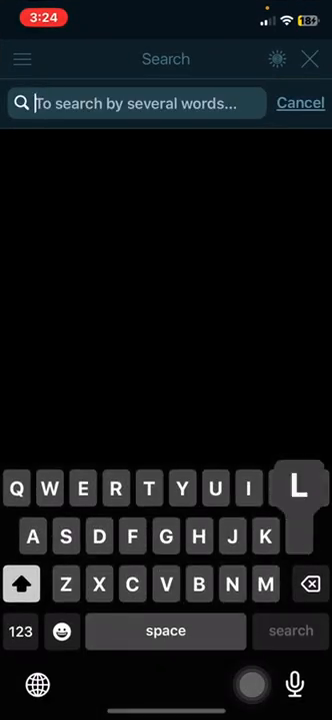
Search for 'Peleg' to reach Genesis 11 verses 11–19 on Shem's line
type("Peleg")
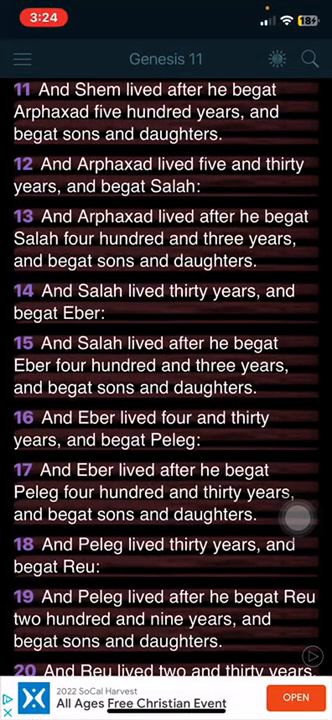
Scroll Genesis 11 to verses 21–29, where Terah begets Abram, Nahor and Haran
scroll("down", 3)
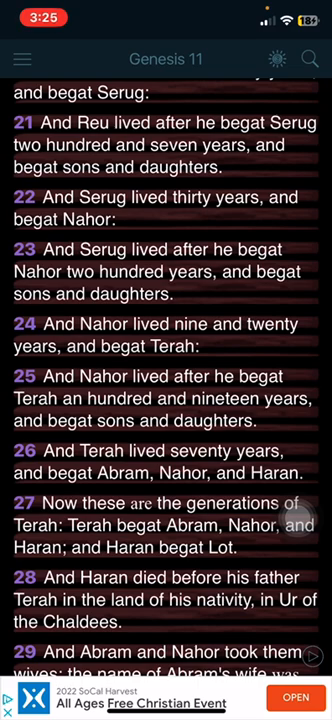
Scroll down to Genesis 11:29, naming Sarai as Abram's wife
scroll("down", 3)
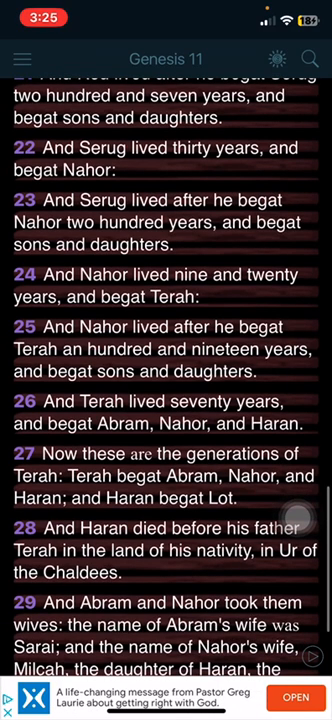
scroll("down", 3)
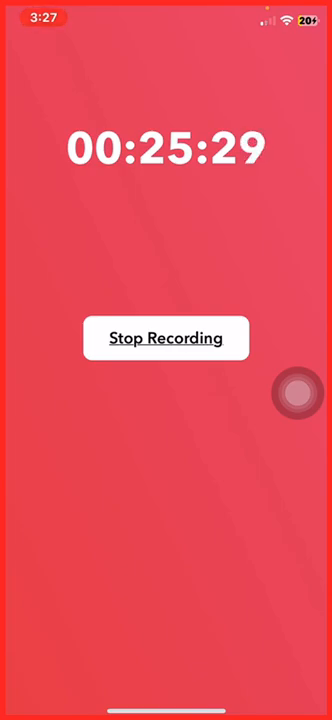
Stop the screen recording from the recorder
left_click(166, 338)
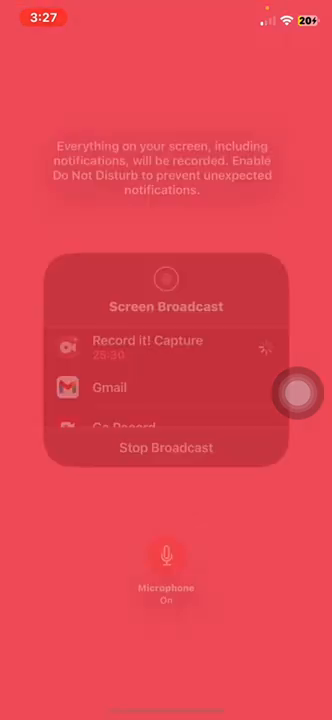